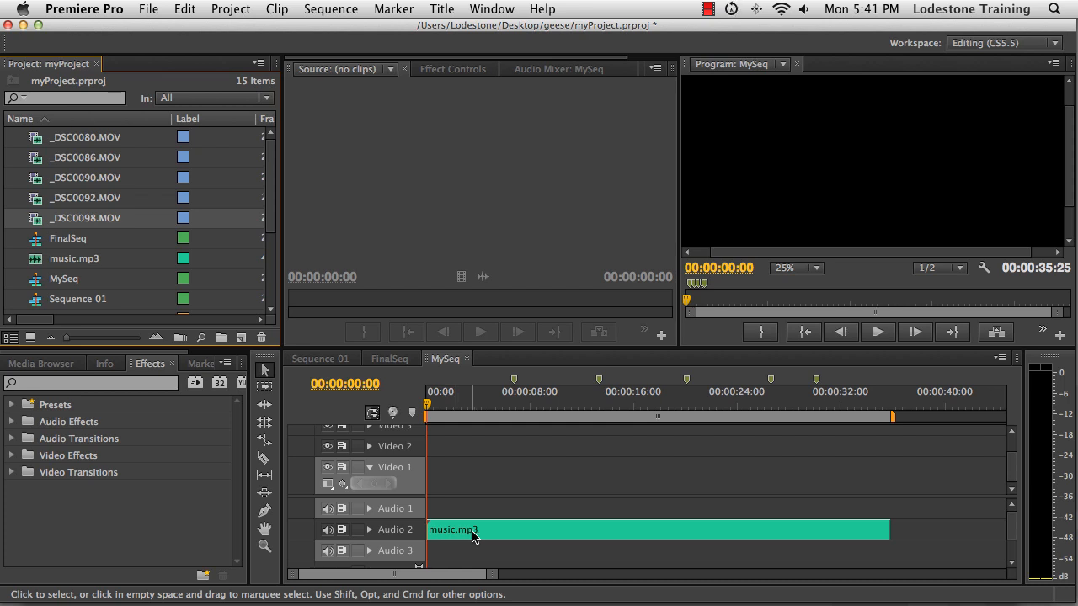
Review music.mp3 and its markers in the MySeq timeline
double_click(84, 219)
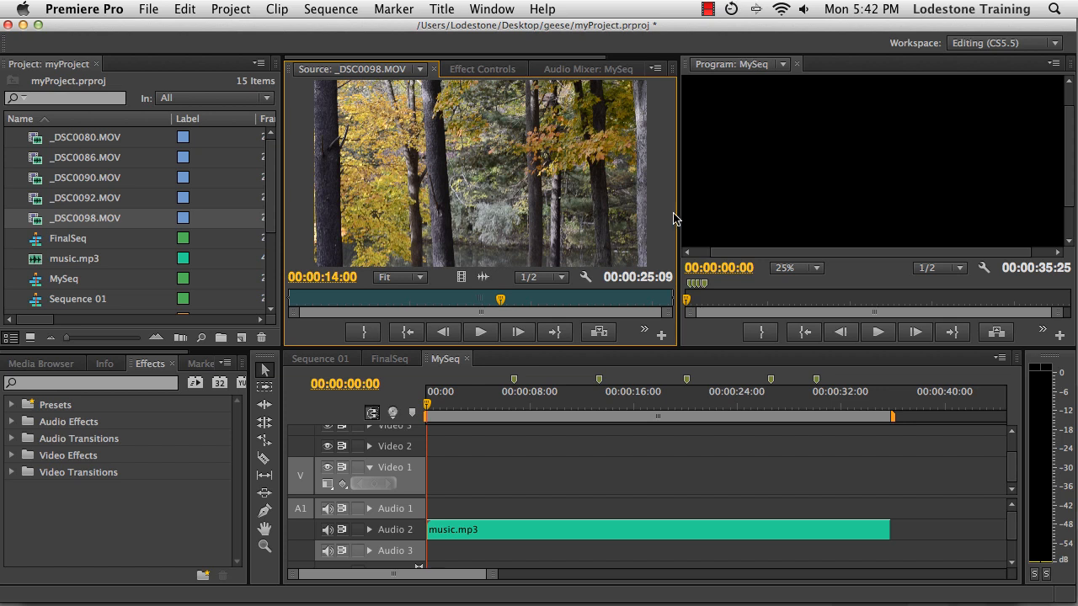
Load the _DSC0098.MOV goose footage into the Source Monitor for picking a section
click(357, 529)
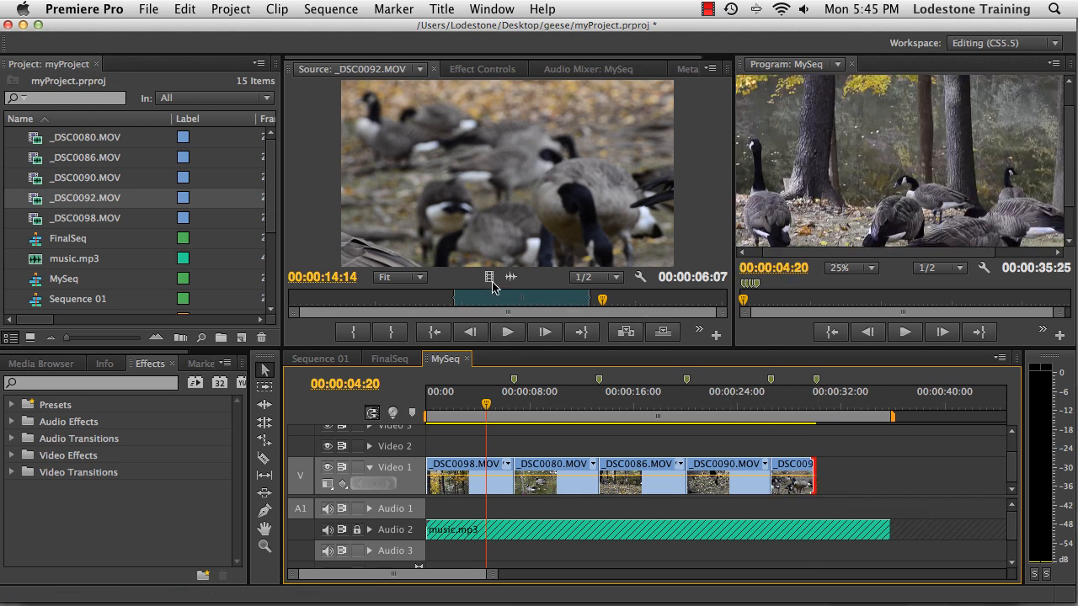
text(leave)
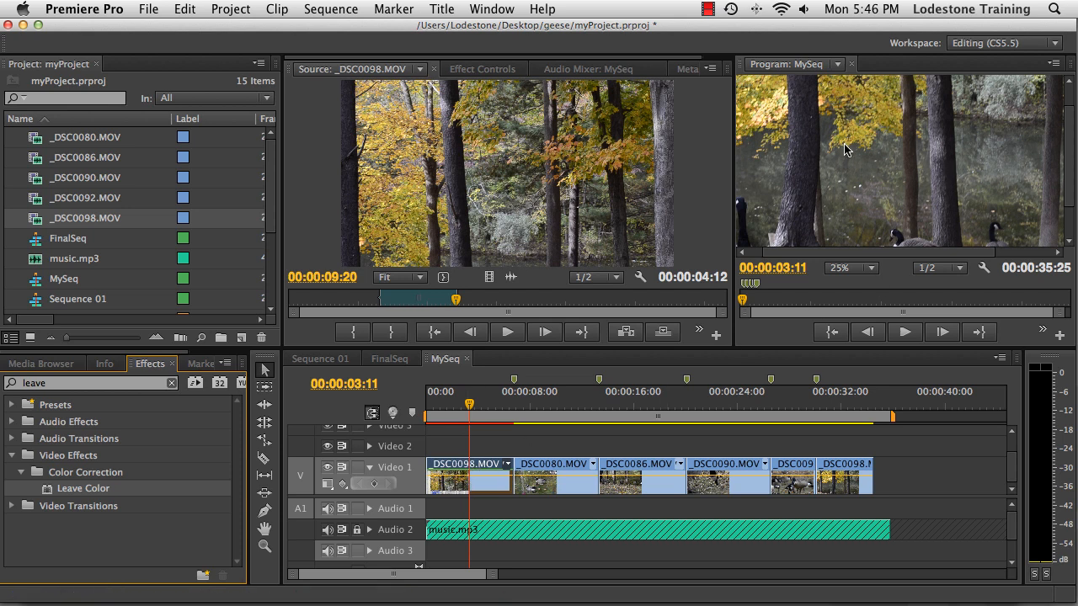
Overwrite the trimmed _DSC0098.MOV section at the end of Video 1
click(482, 67)
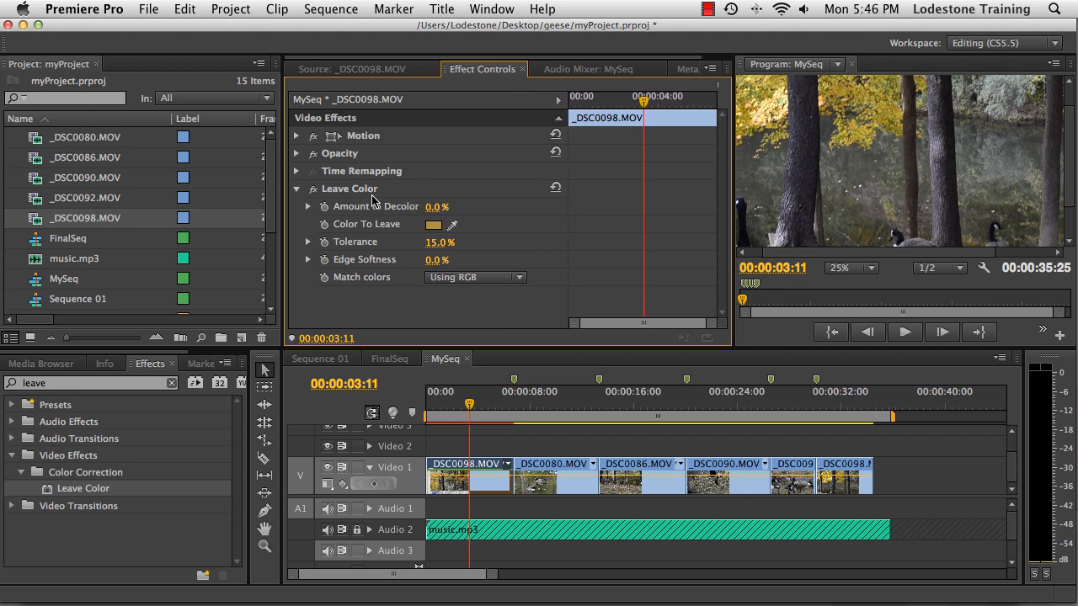